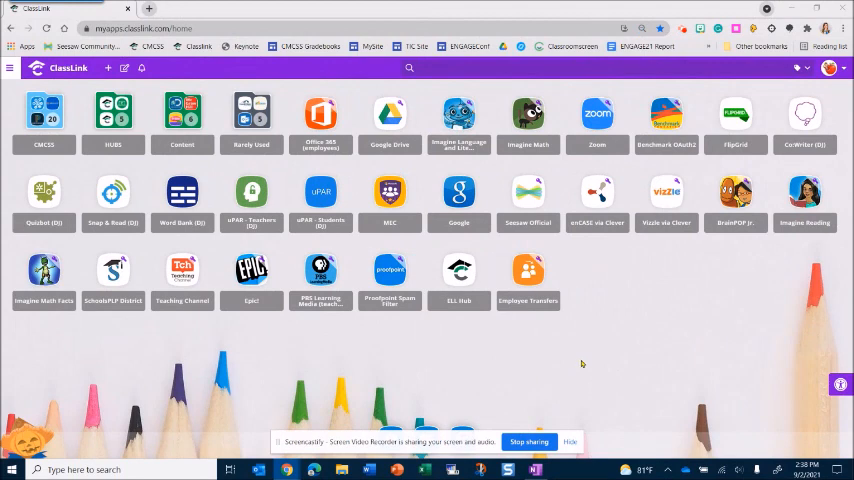
mouse_move(107, 67)
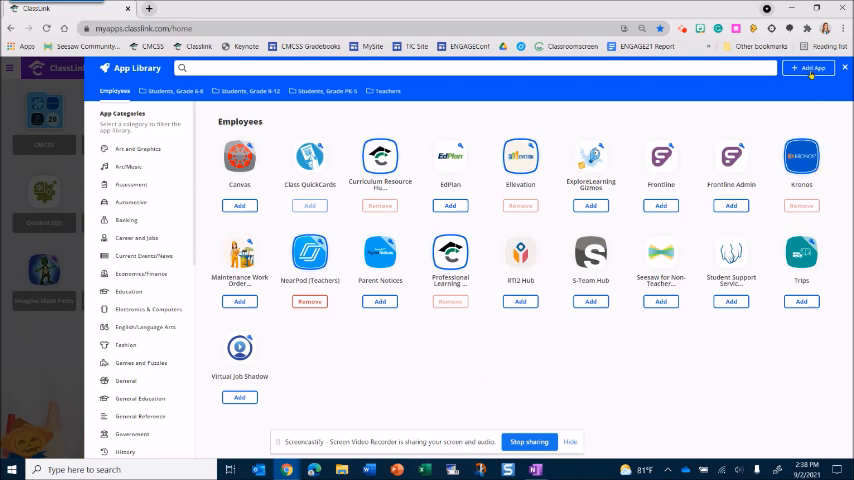
Open the Add Your Own App form from the app library
left_click(808, 67)
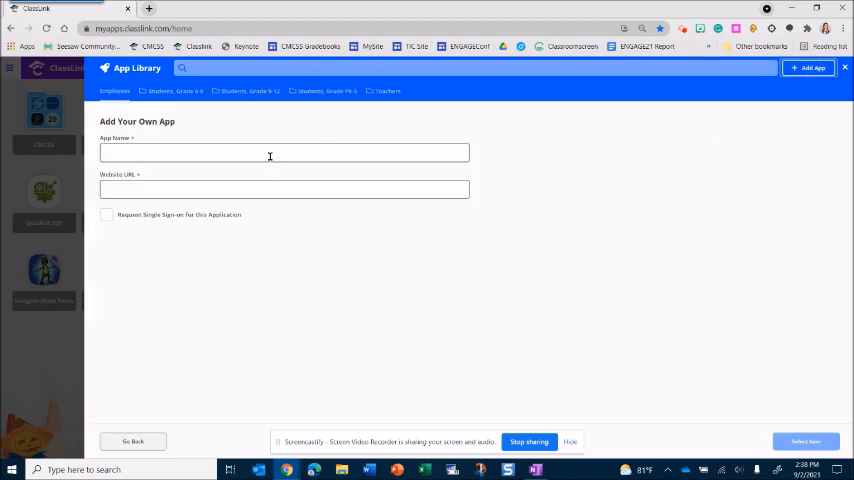
left_click(284, 152)
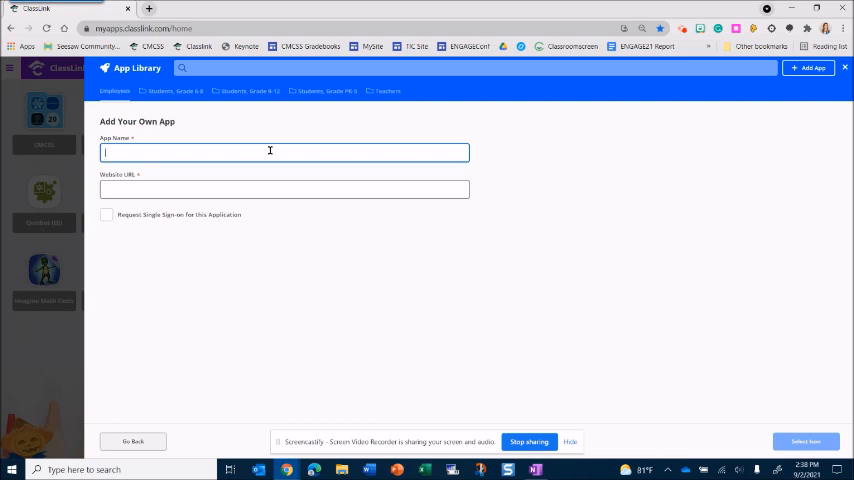
type("classl")
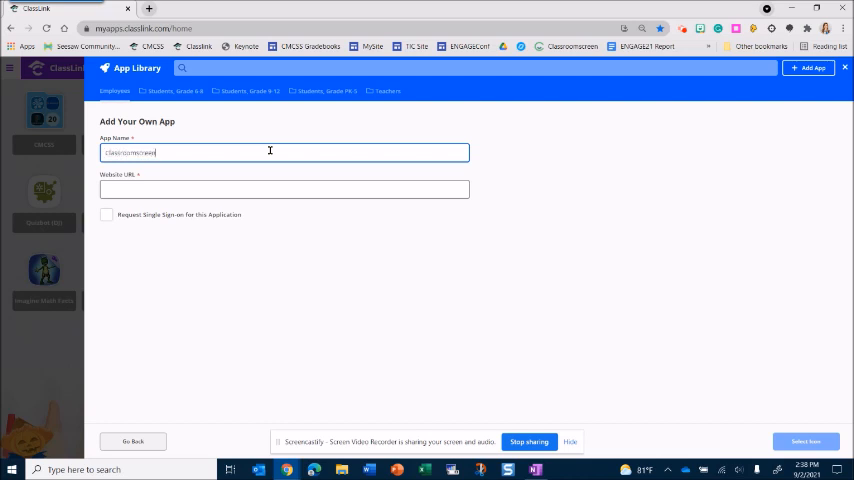
type(".com")
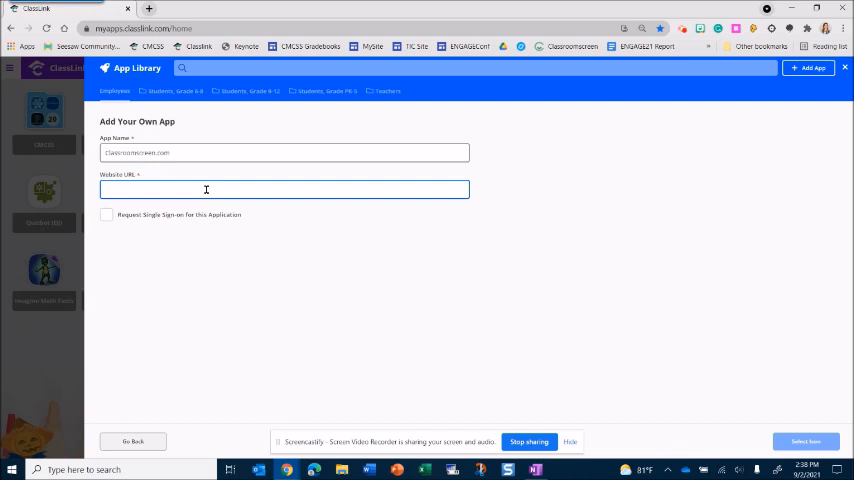
type("www.classroomscreen.com")
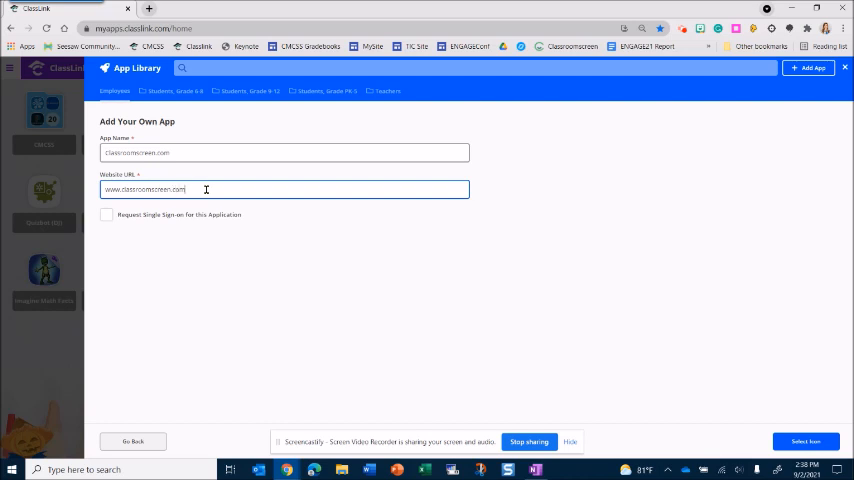
mouse_move(499, 359)
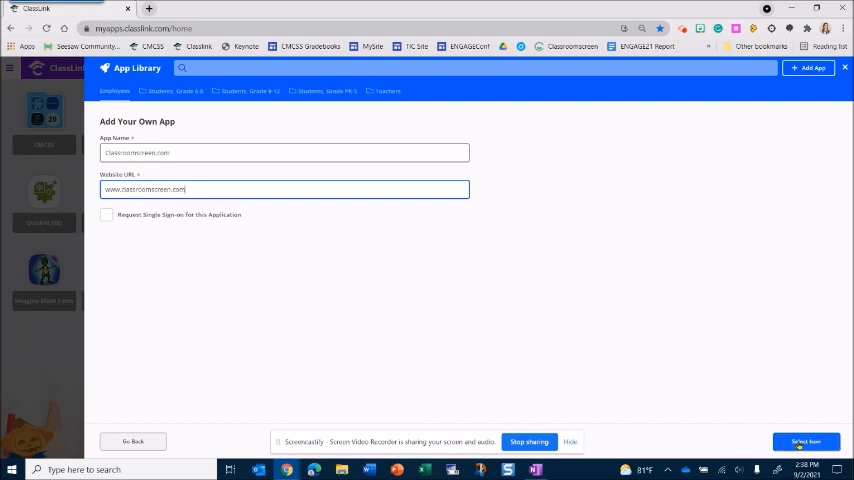
Give the app the Egg_Timer icon found by searching 'timer', and add it
left_click(806, 443)
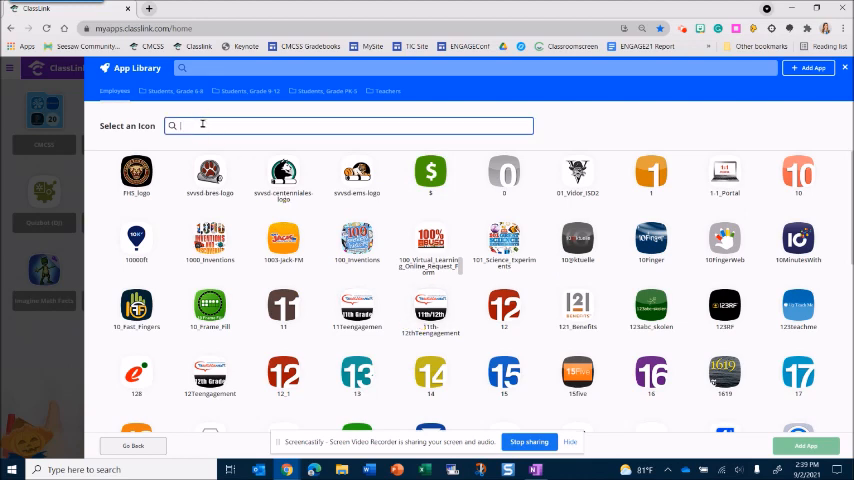
type("timer")
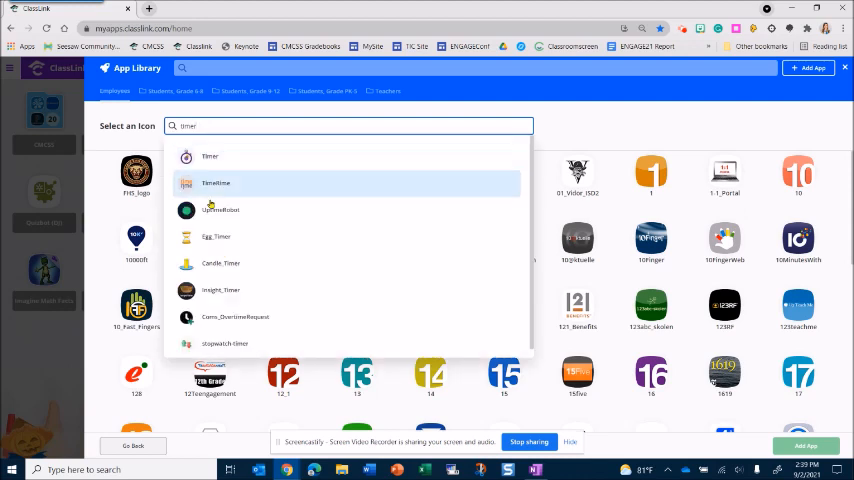
left_click(216, 237)
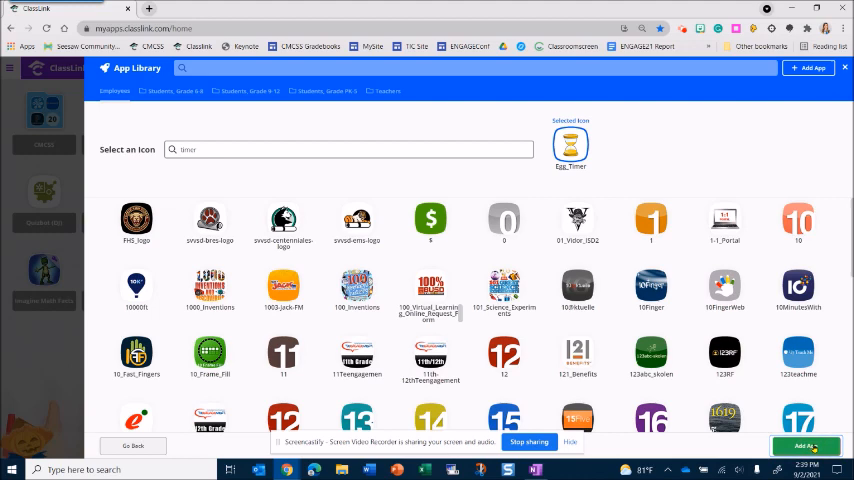
left_click(806, 445)
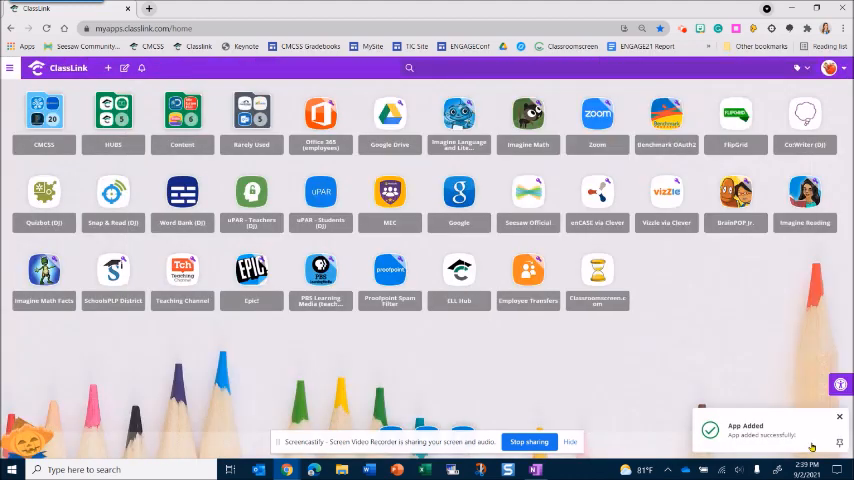